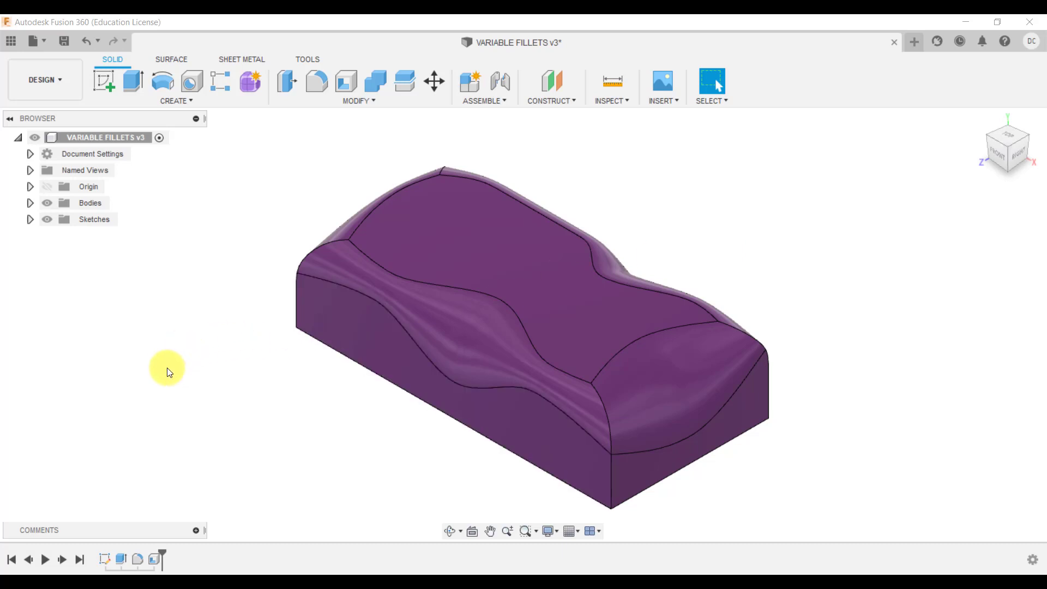
{"action": "mouse_move", "coordinate": [154, 440]}
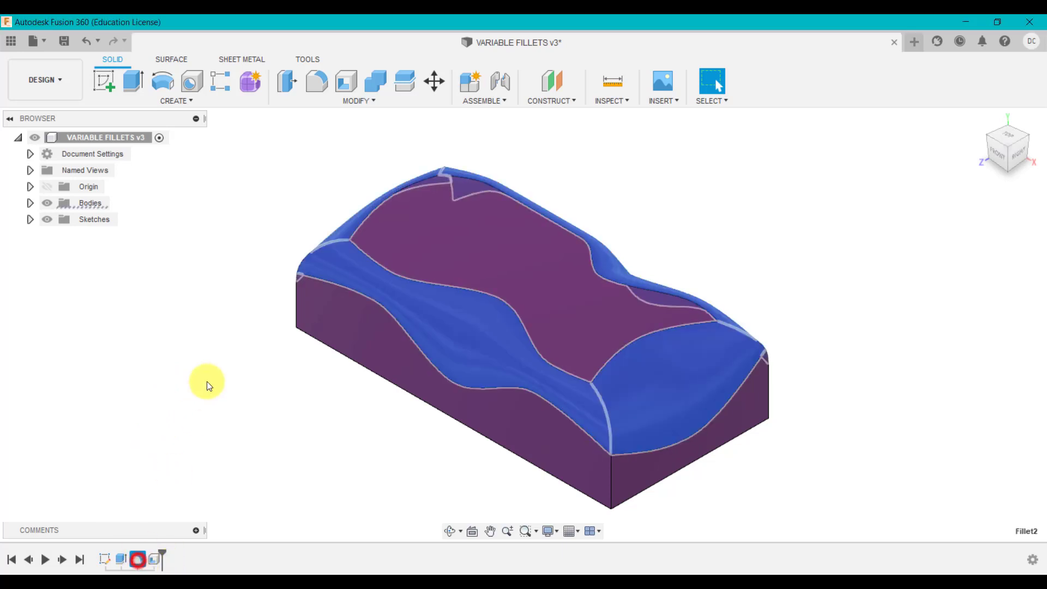
{"action": "mouse_move", "coordinate": [217, 368]}
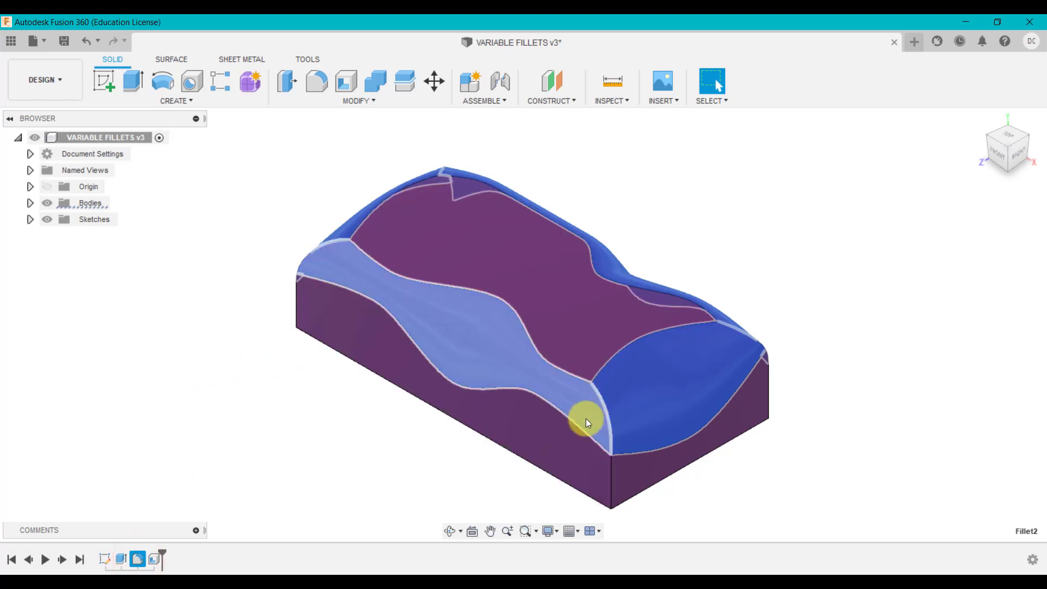
{"action": "mouse_move", "coordinate": [481, 326]}
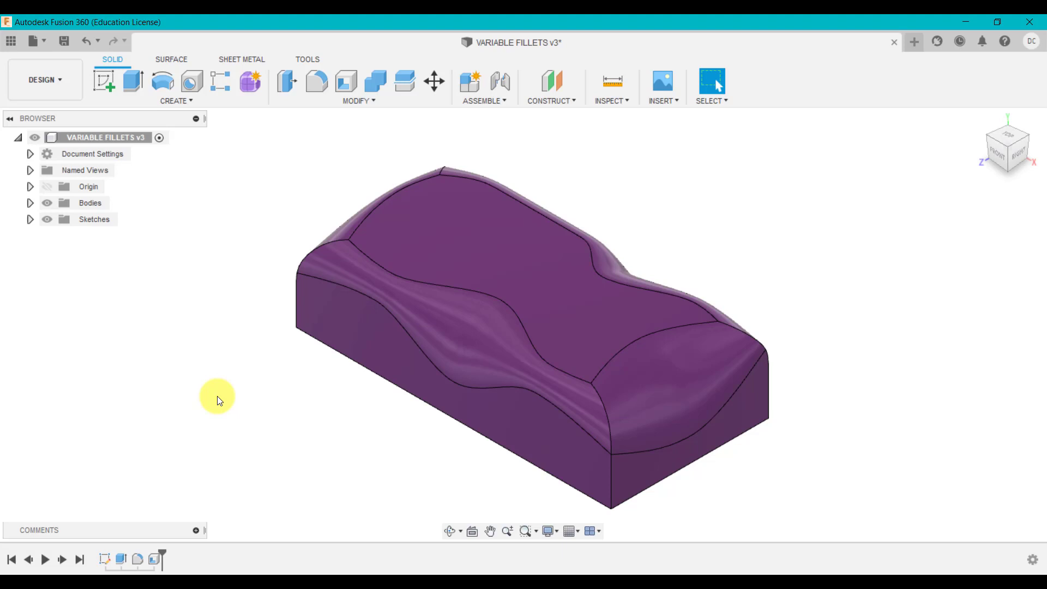
{"action": "mouse_move", "coordinate": [221, 224]}
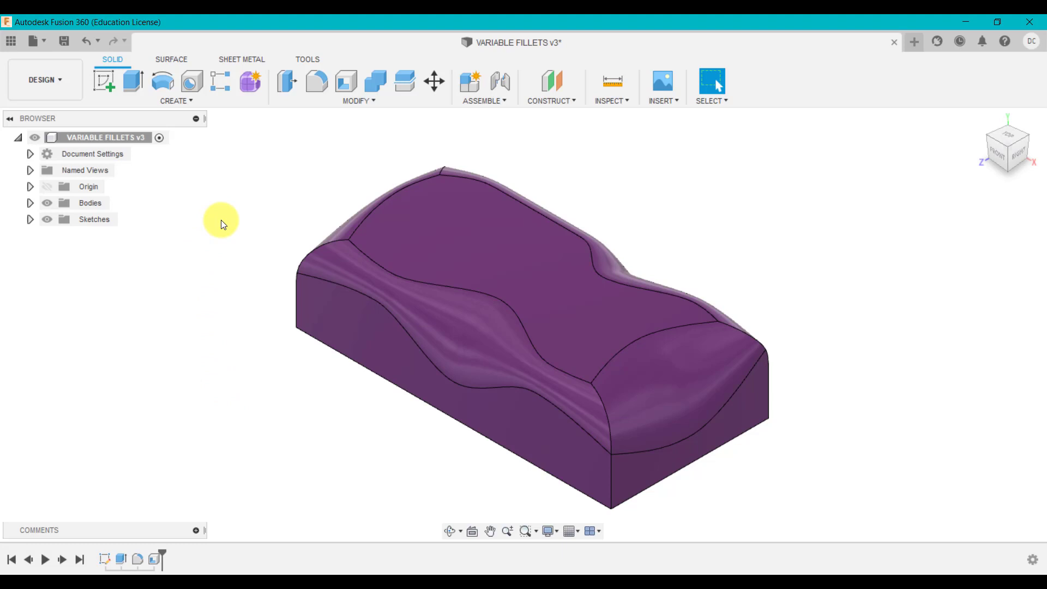
{"action": "mouse_move", "coordinate": [230, 184]}
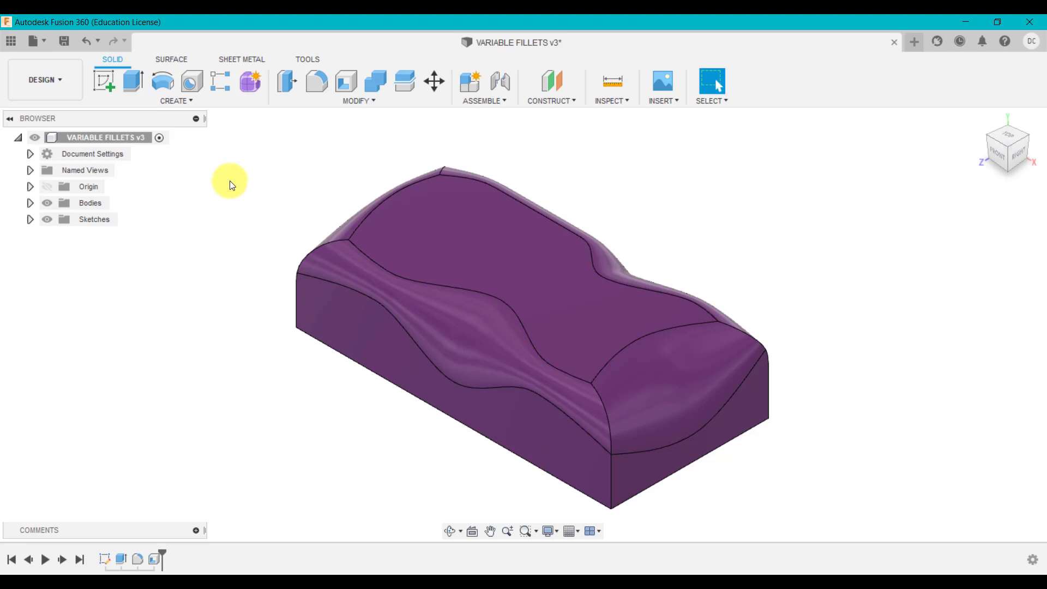
{"action": "mouse_move", "coordinate": [250, 82]}
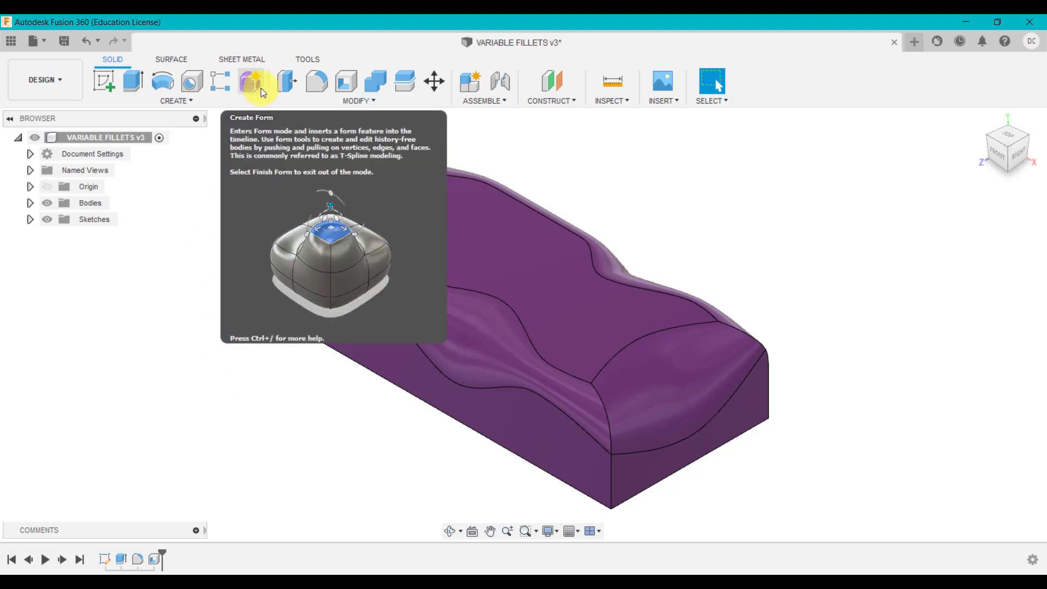
Start a new empty design in the solid modelling workspace
{"action": "left_click", "coordinate": [171, 59]}
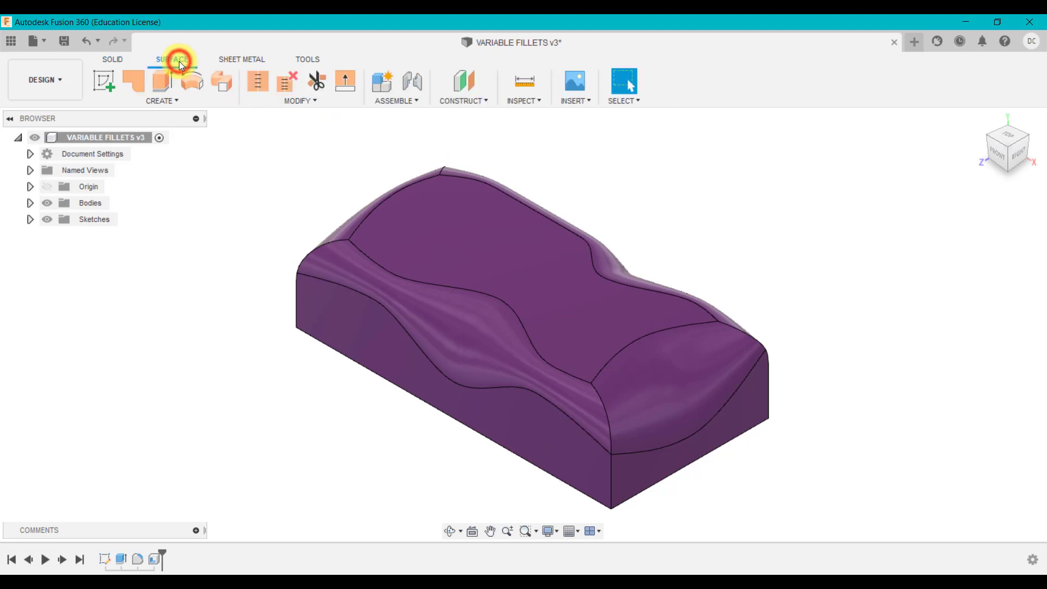
{"action": "left_click", "coordinate": [171, 59]}
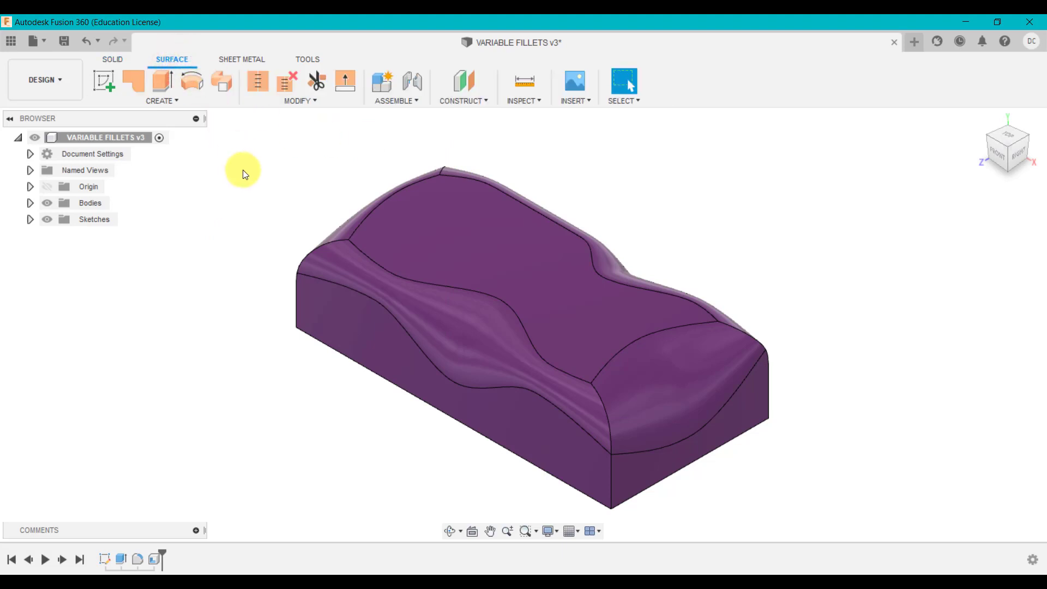
{"action": "left_click", "coordinate": [112, 59]}
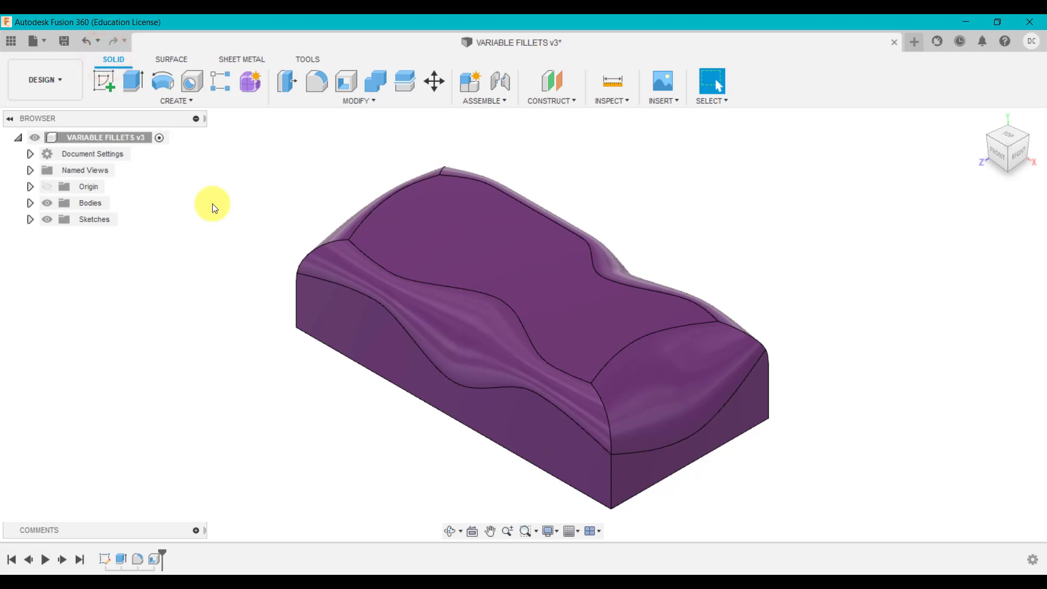
{"action": "mouse_move", "coordinate": [918, 94]}
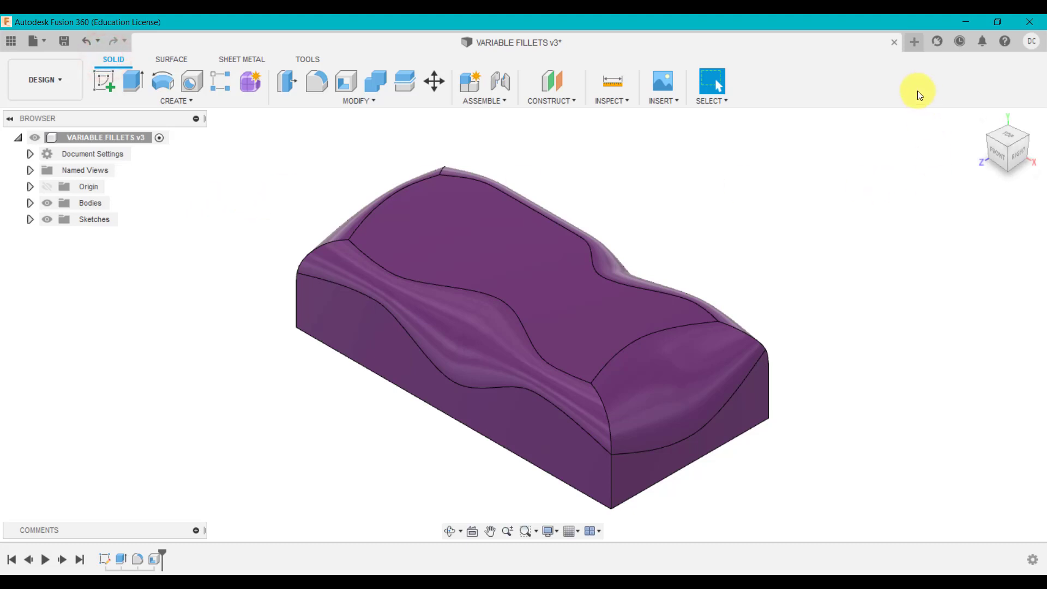
{"action": "left_click", "coordinate": [914, 41]}
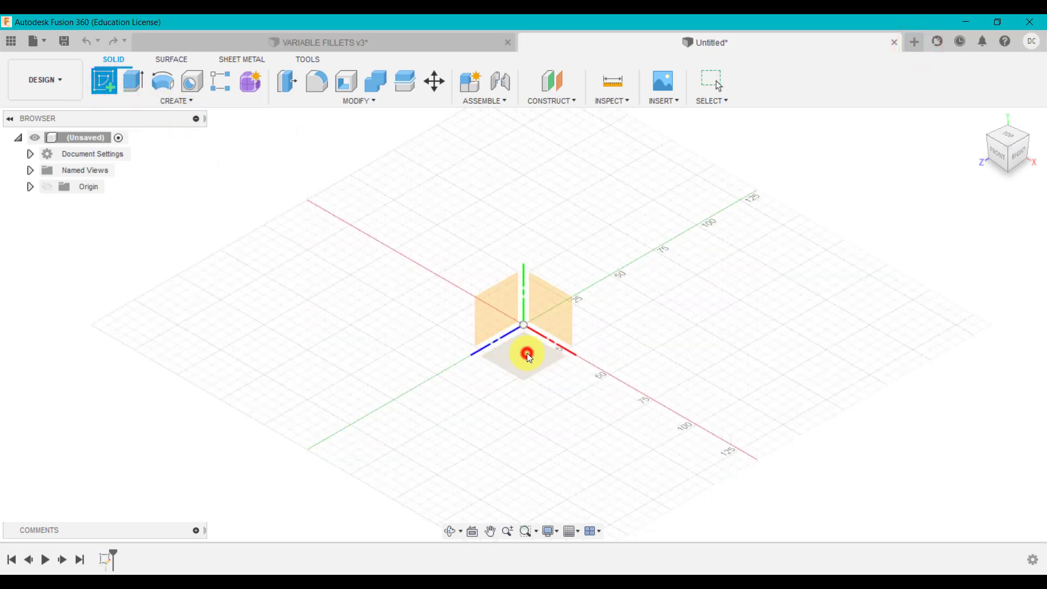
Sketch a 200 by 75 mm rectangle on the ground plane for the 25 mm block
{"action": "left_click", "coordinate": [525, 353]}
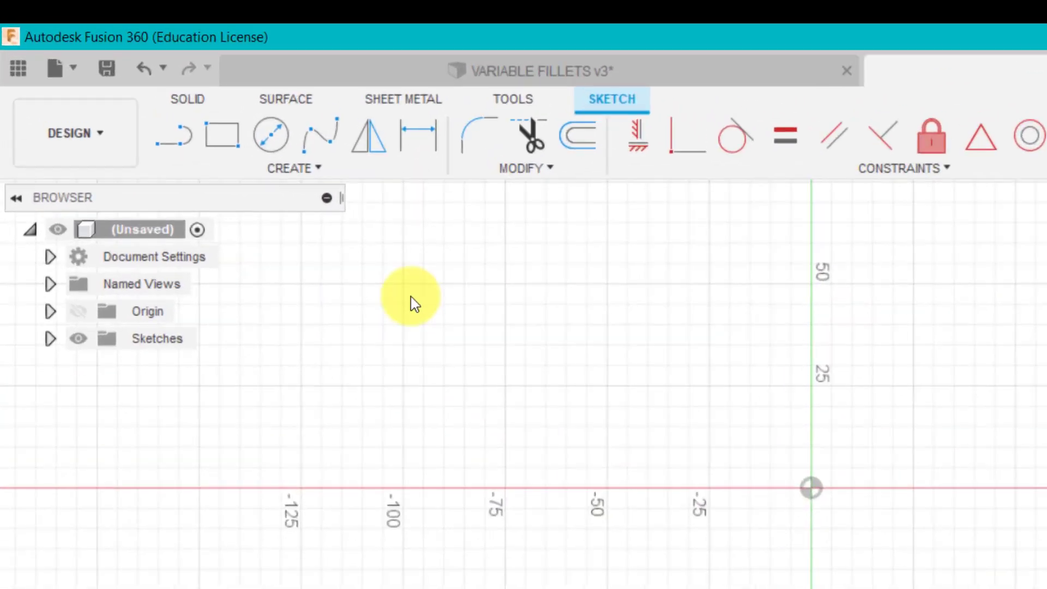
{"action": "left_click", "coordinate": [292, 168]}
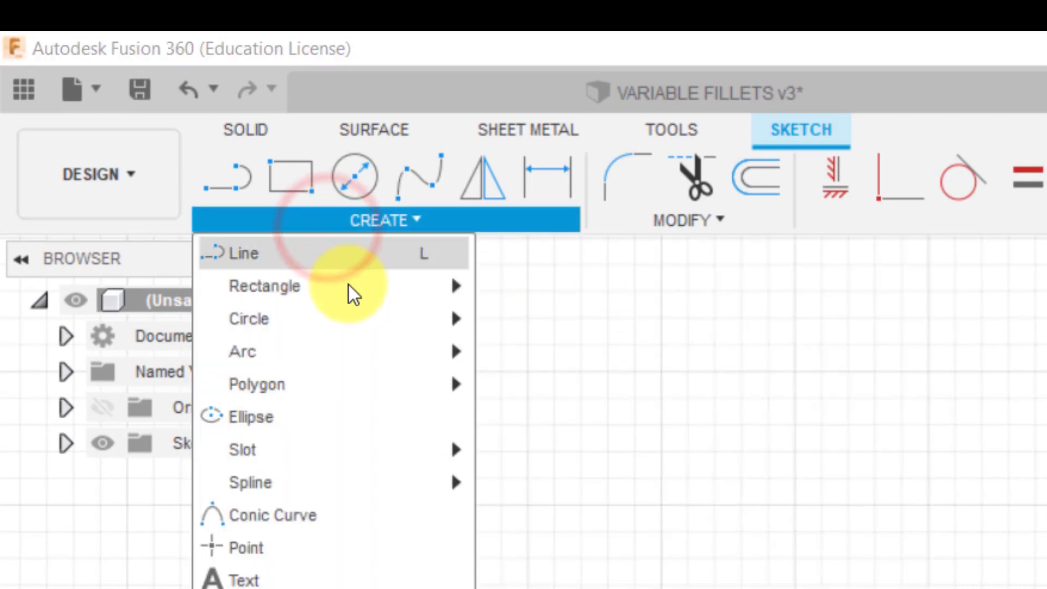
{"action": "left_click", "coordinate": [264, 285]}
{"action": "type", "text": "200"}
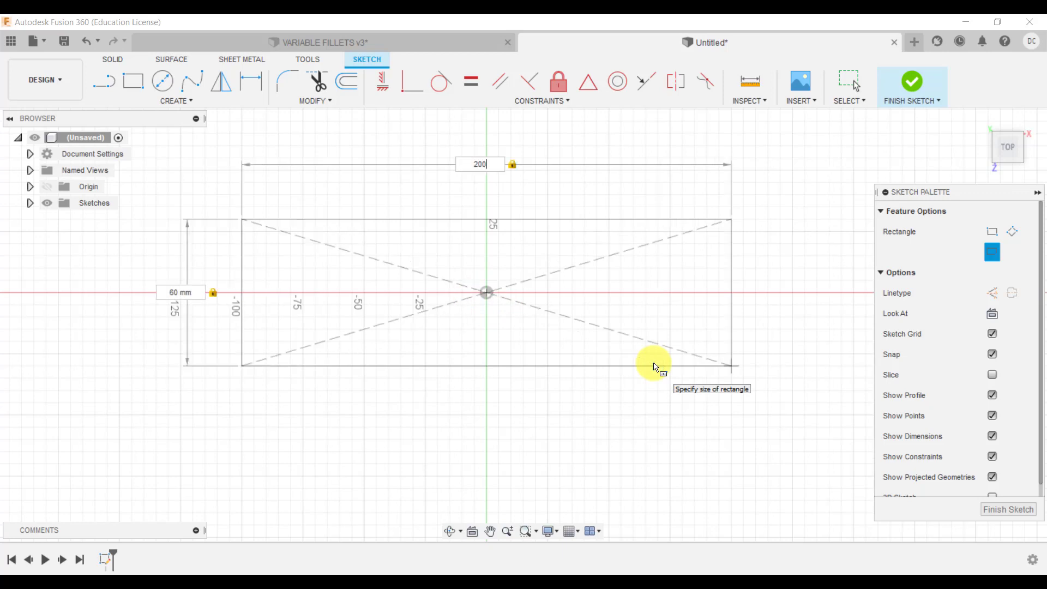
{"action": "type", "text": "75"}
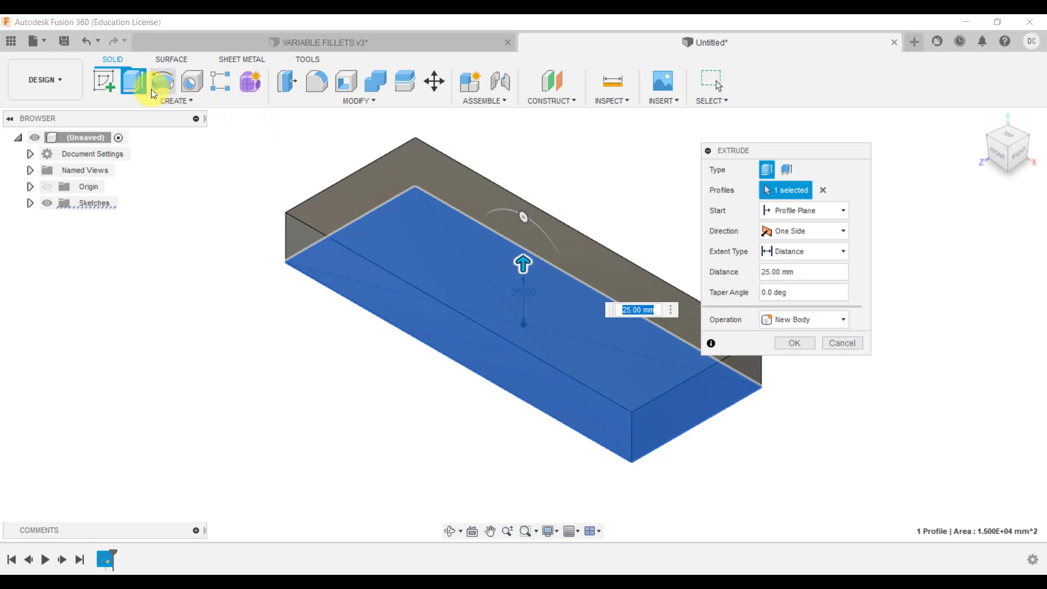
{"action": "mouse_move", "coordinate": [812, 352]}
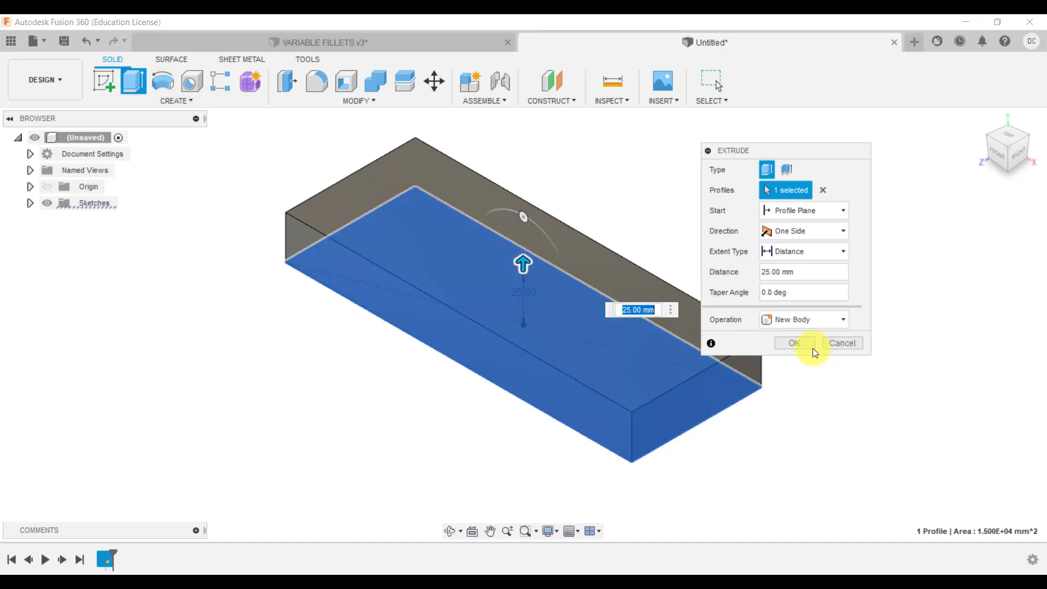
Confirm the 25 mm extrusion and begin a variable-radius fillet on the long front top edge
{"action": "left_click", "coordinate": [793, 343]}
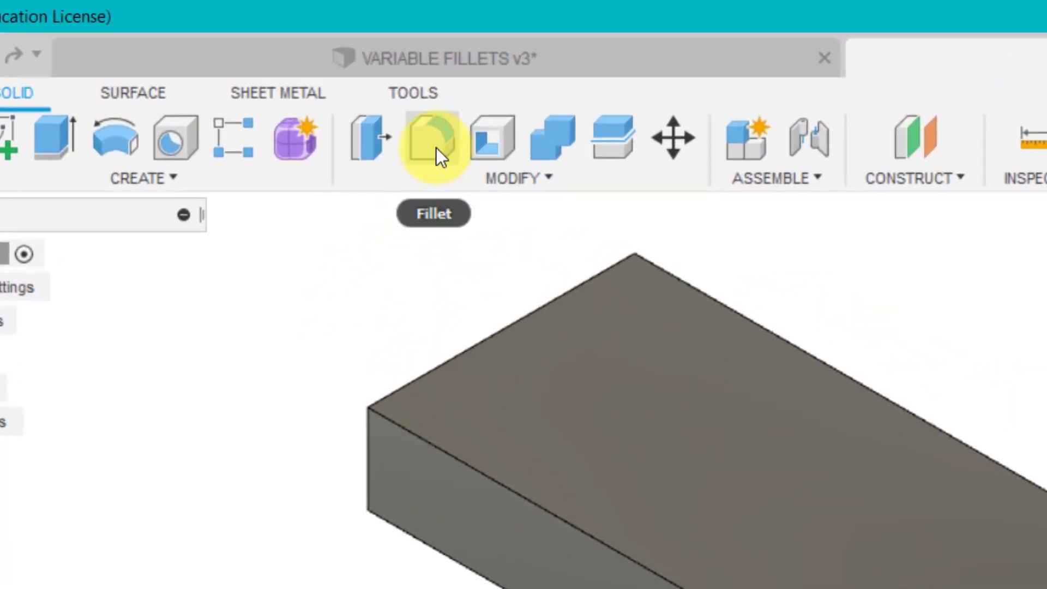
{"action": "left_click", "coordinate": [433, 139]}
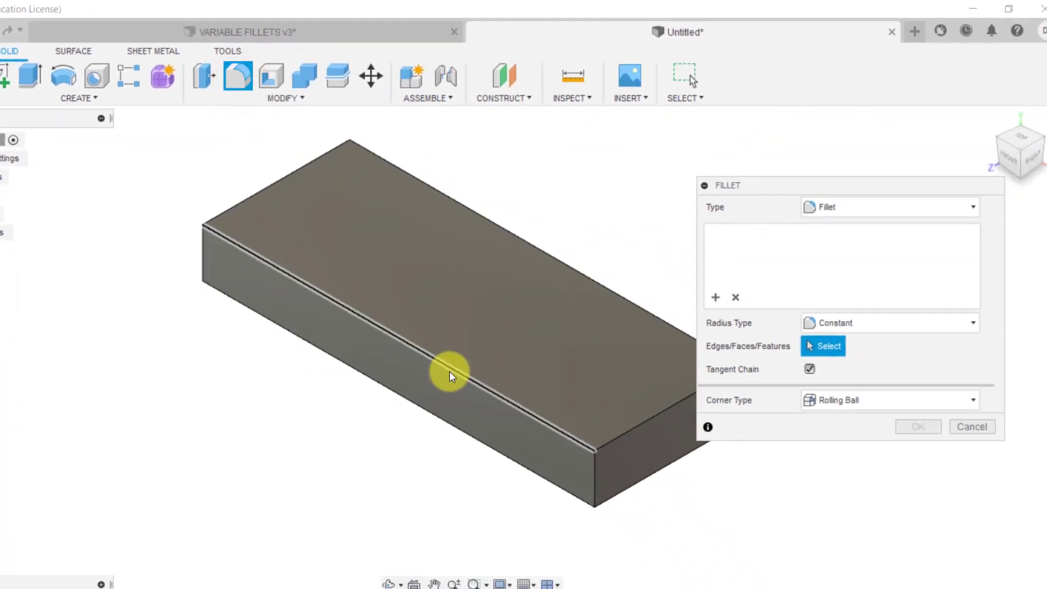
{"action": "left_click", "coordinate": [450, 374]}
{"action": "type", "text": "10"}
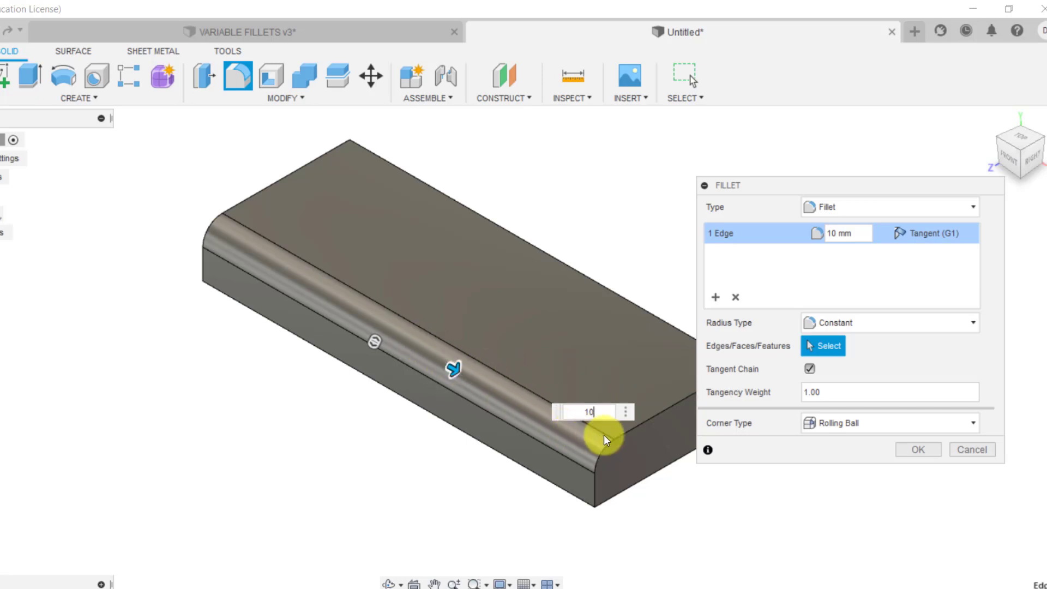
{"action": "mouse_move", "coordinate": [252, 274]}
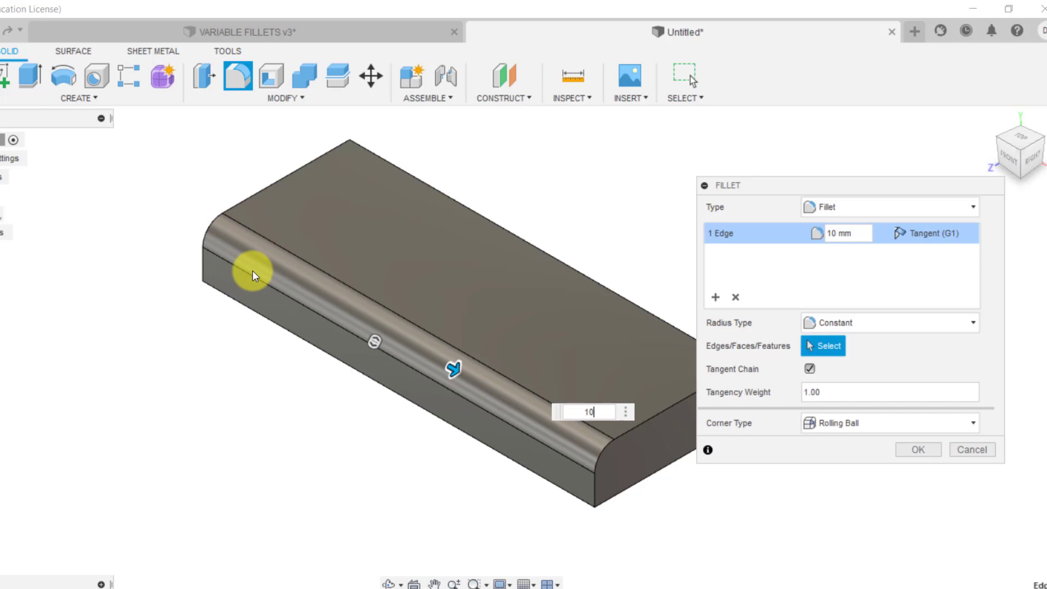
{"action": "mouse_move", "coordinate": [611, 447]}
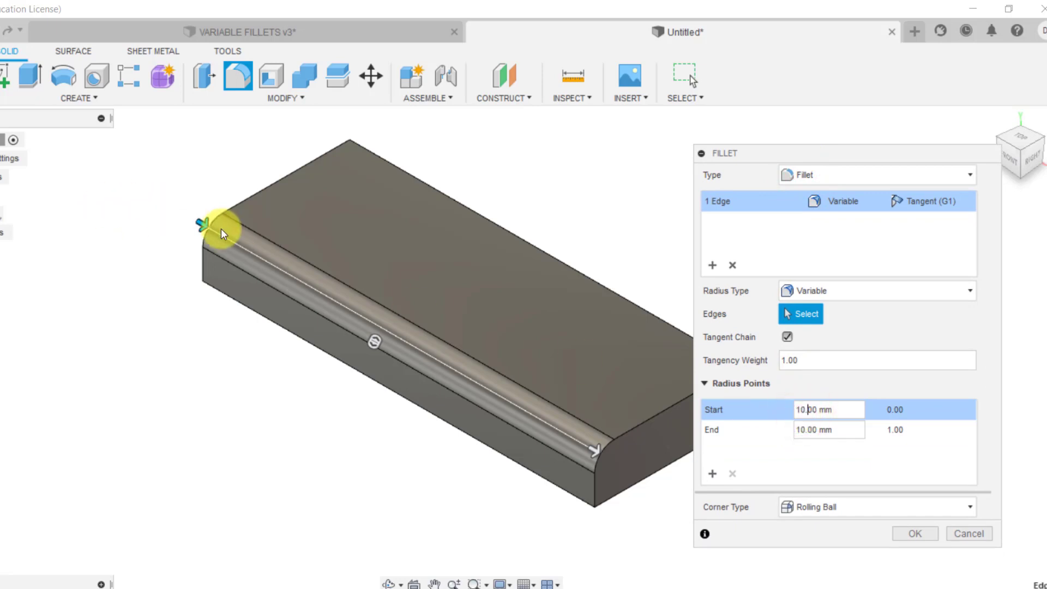
{"action": "mouse_move", "coordinate": [822, 428]}
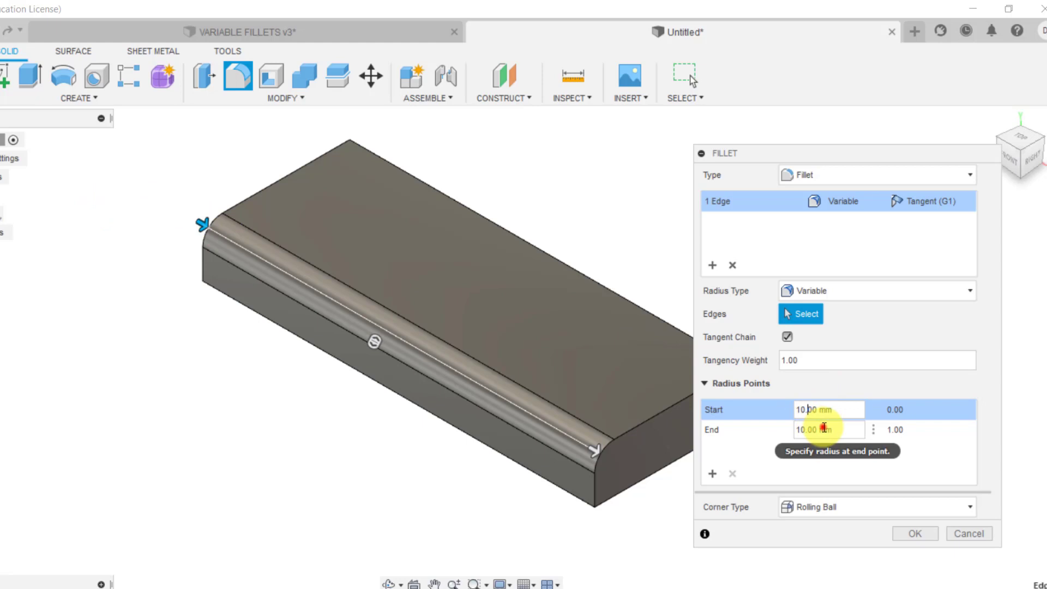
{"action": "left_click", "coordinate": [828, 429]}
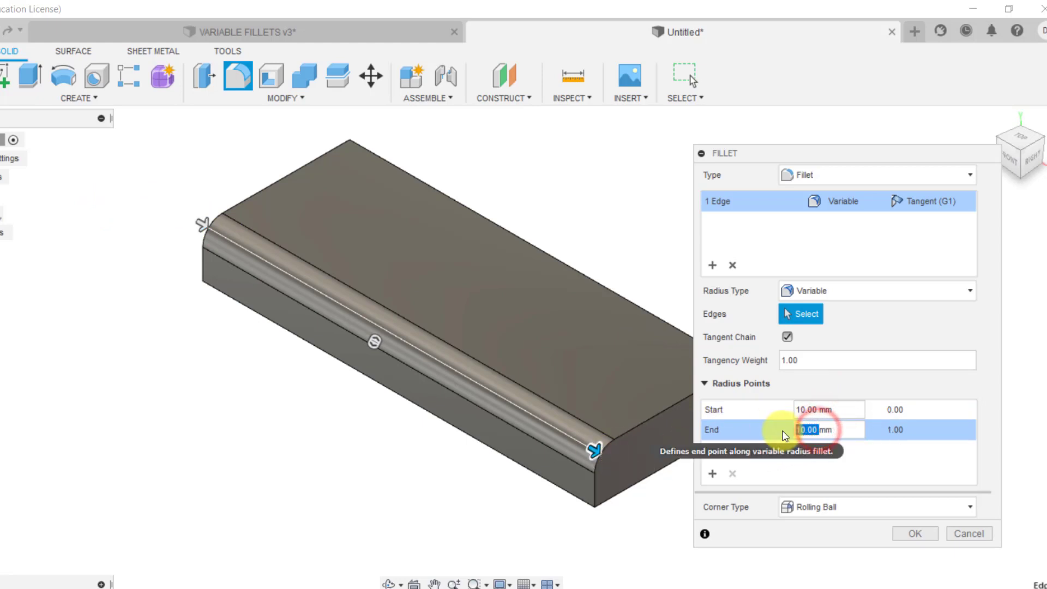
Set the fillet's end radius to 15 mm and add mid-edge points of 20 mm and 5 mm
{"action": "type", "text": "12"}
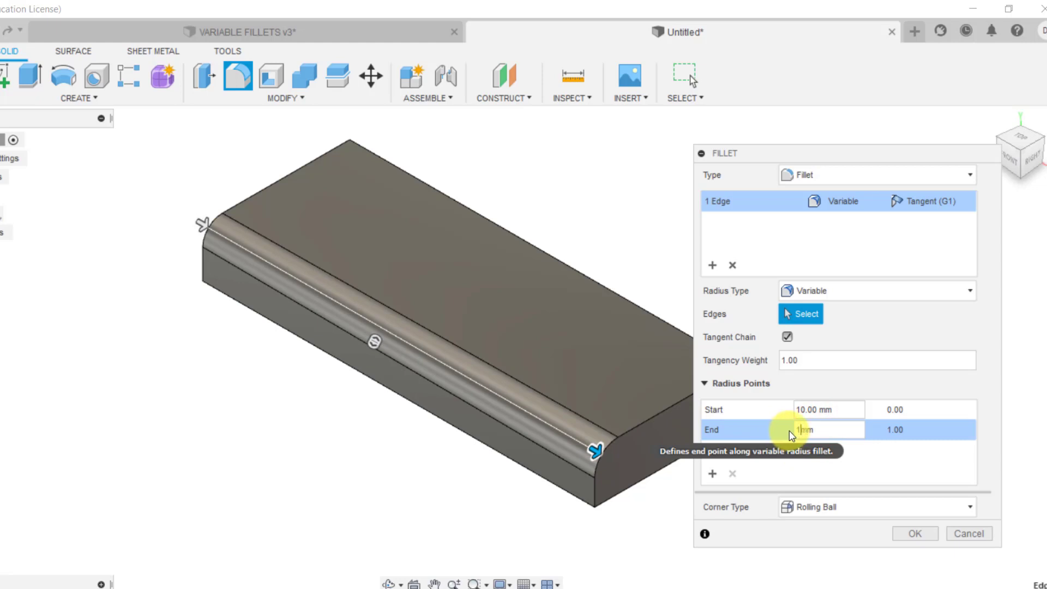
{"action": "type", "text": "15 mm"}
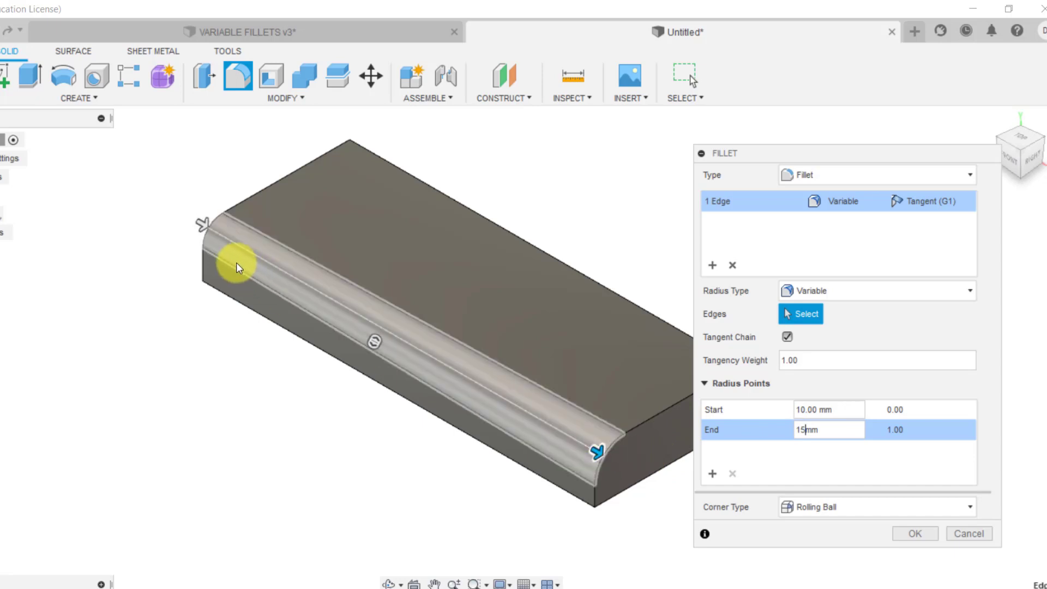
{"action": "mouse_move", "coordinate": [195, 233]}
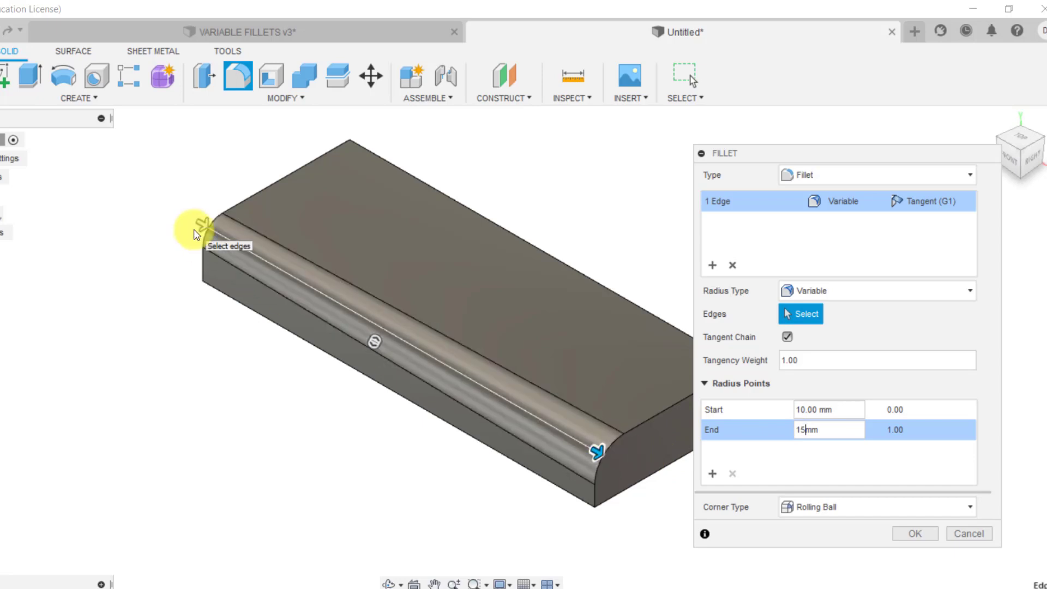
{"action": "mouse_move", "coordinate": [719, 472]}
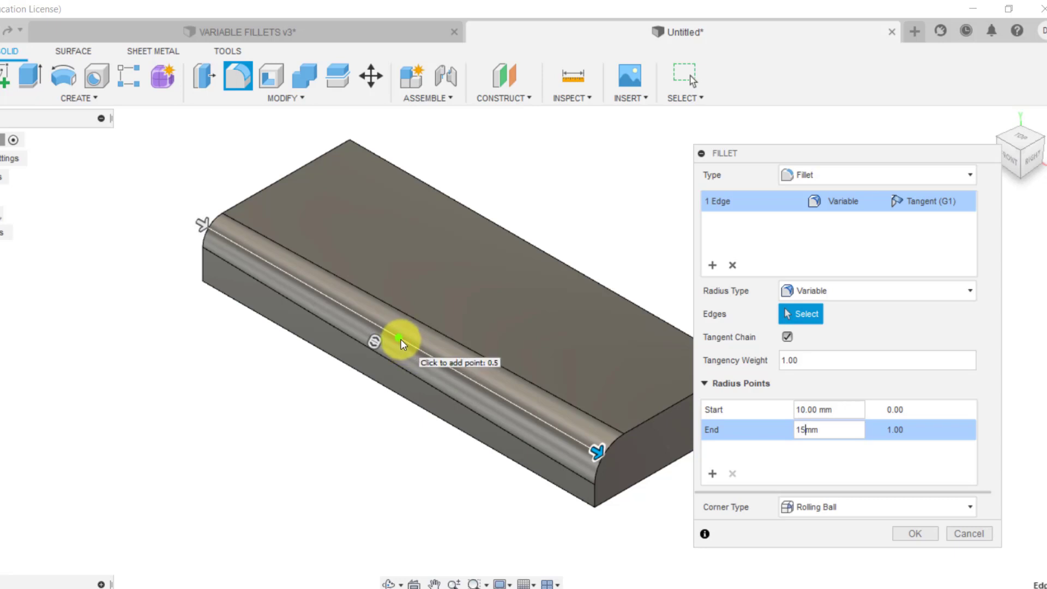
{"action": "left_click", "coordinate": [397, 339]}
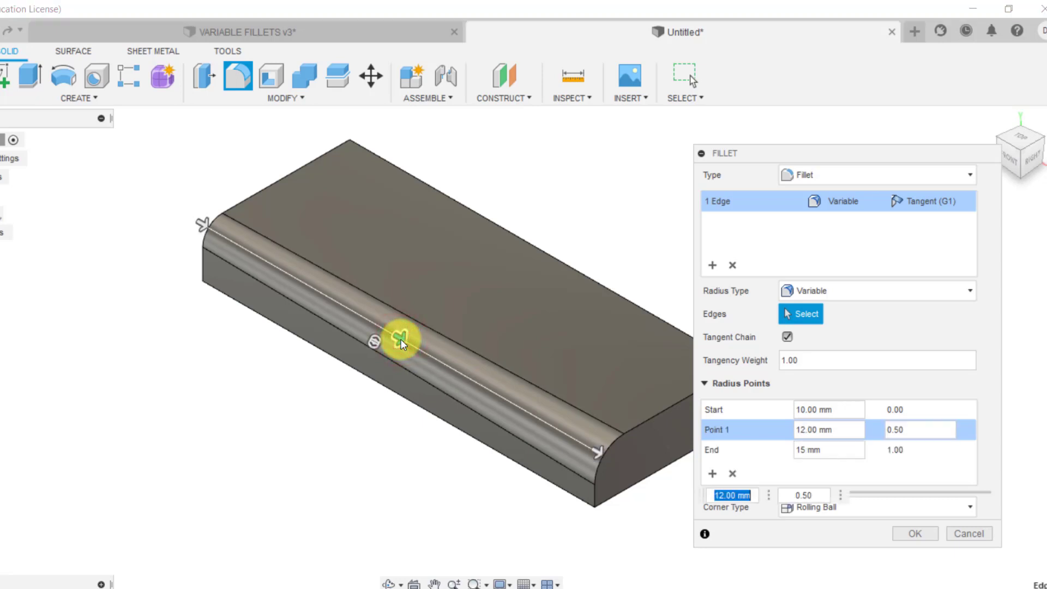
{"action": "mouse_move", "coordinate": [728, 430]}
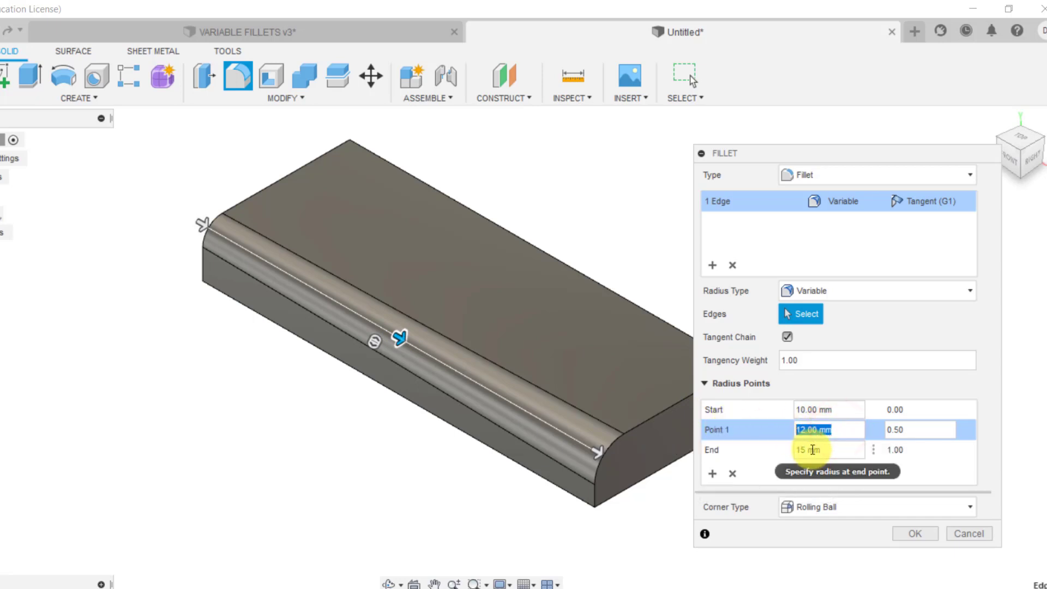
{"action": "type", "text": "20"}
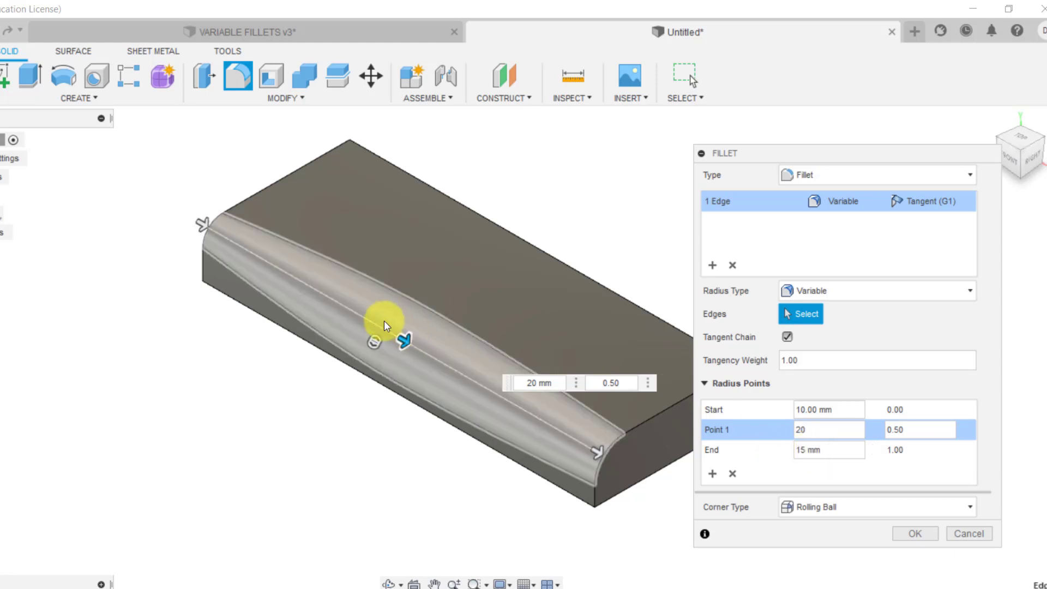
{"action": "left_click", "coordinate": [745, 409]}
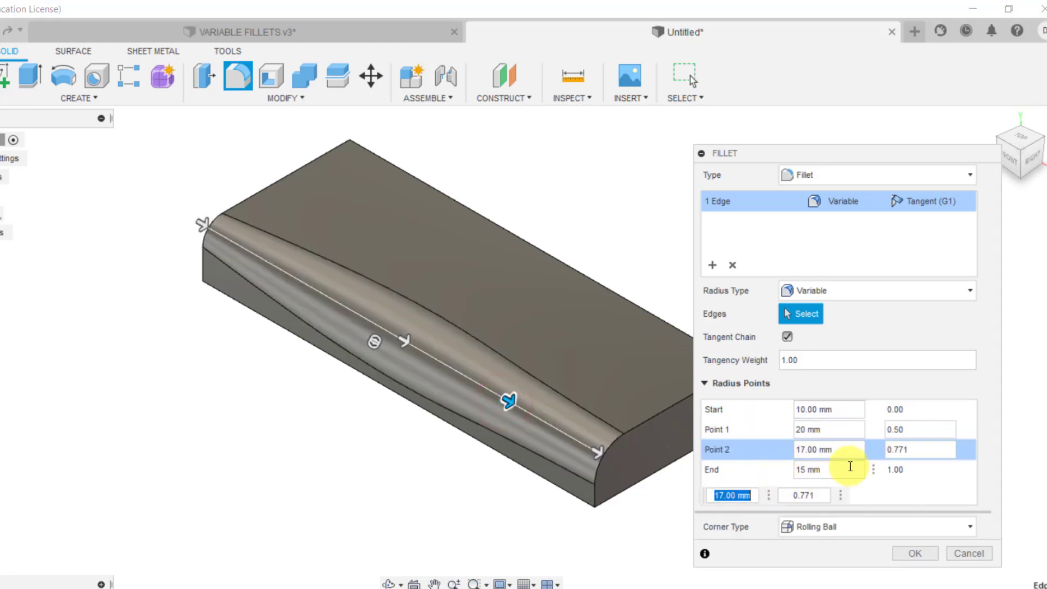
{"action": "type", "text": "5"}
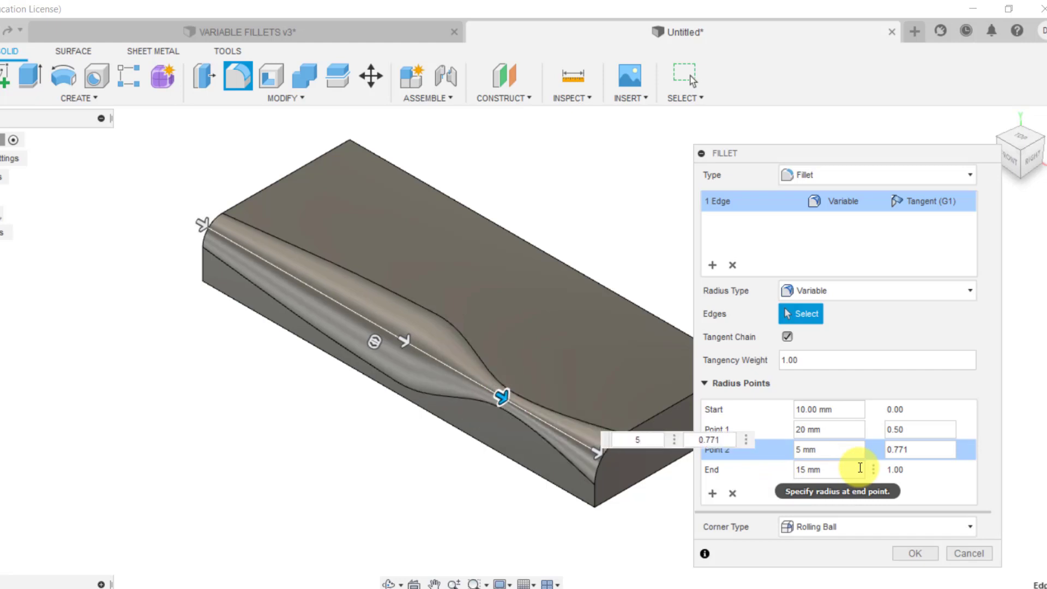
{"action": "mouse_move", "coordinate": [220, 231]}
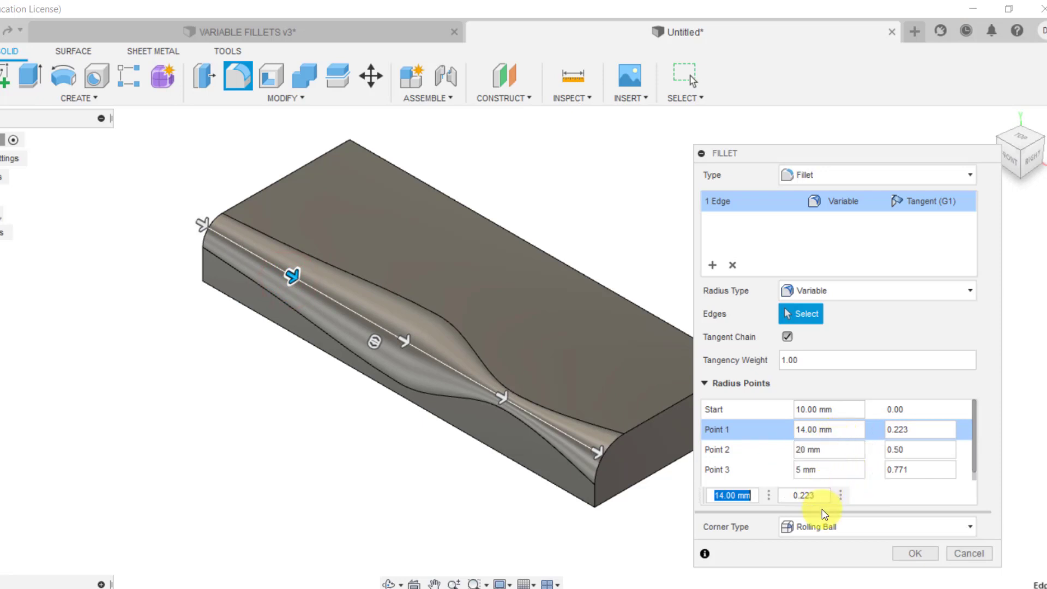
{"action": "mouse_move", "coordinate": [818, 488]}
{"action": "type", "text": "7"}
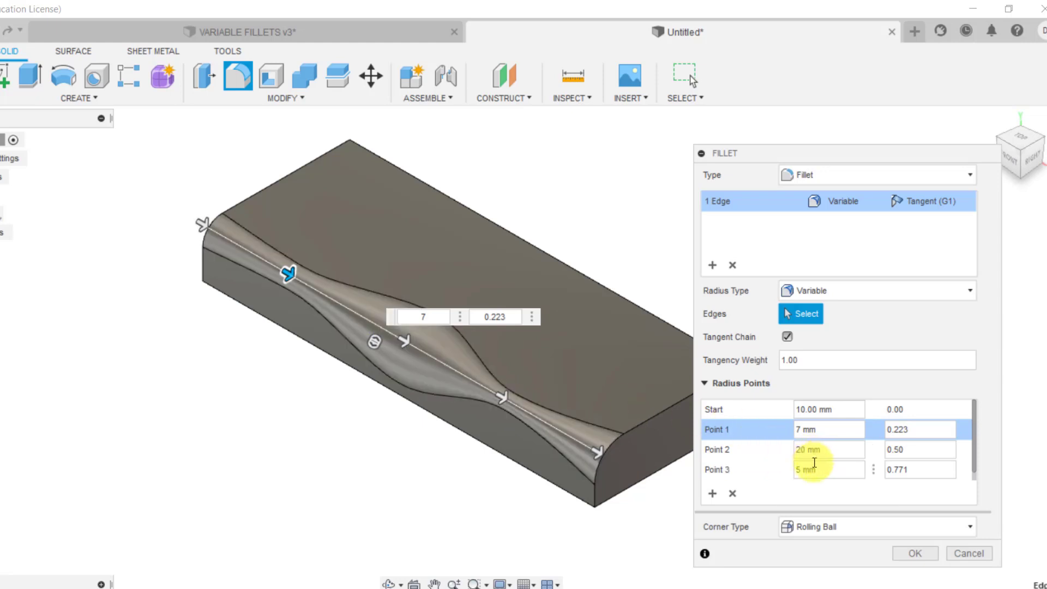
{"action": "mouse_move", "coordinate": [828, 469]}
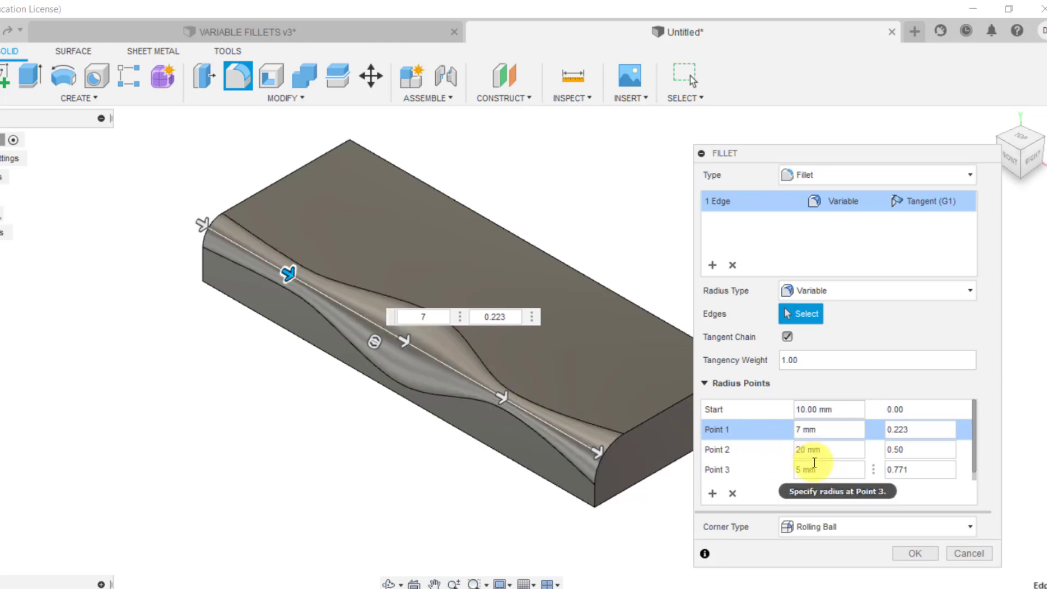
Fillet the short right top edge from 15 mm through 2 mm midway to 5 mm
{"action": "left_click", "coordinate": [732, 265]}
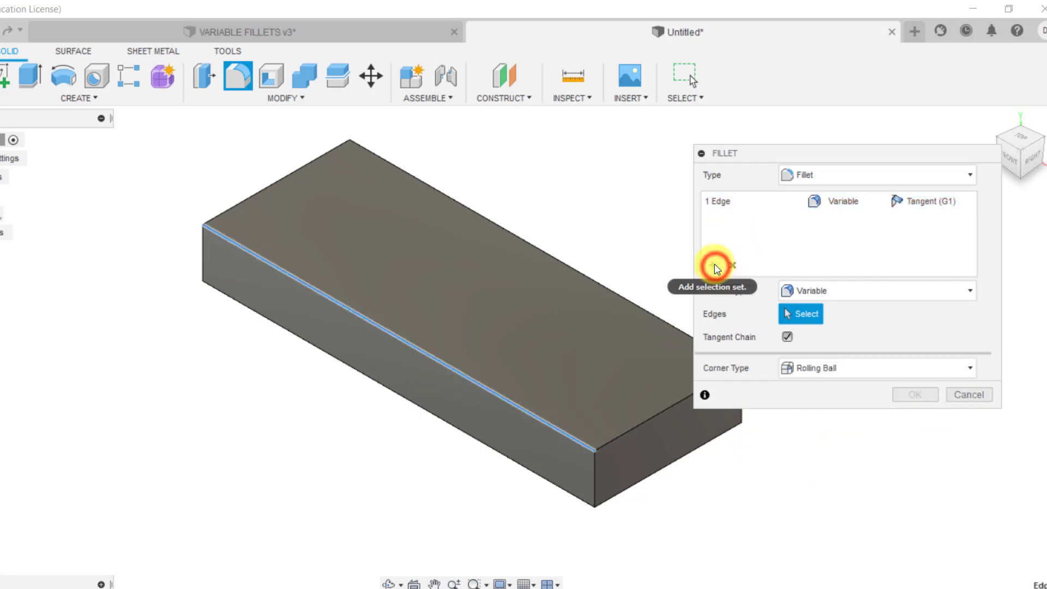
{"action": "left_click", "coordinate": [713, 264]}
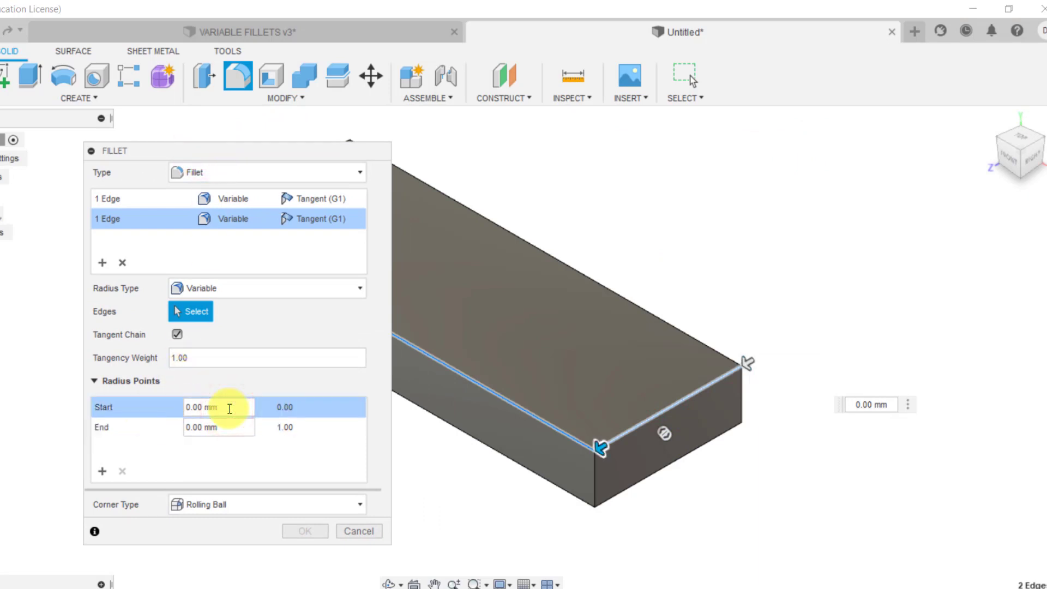
{"action": "type", "text": "5 mm"}
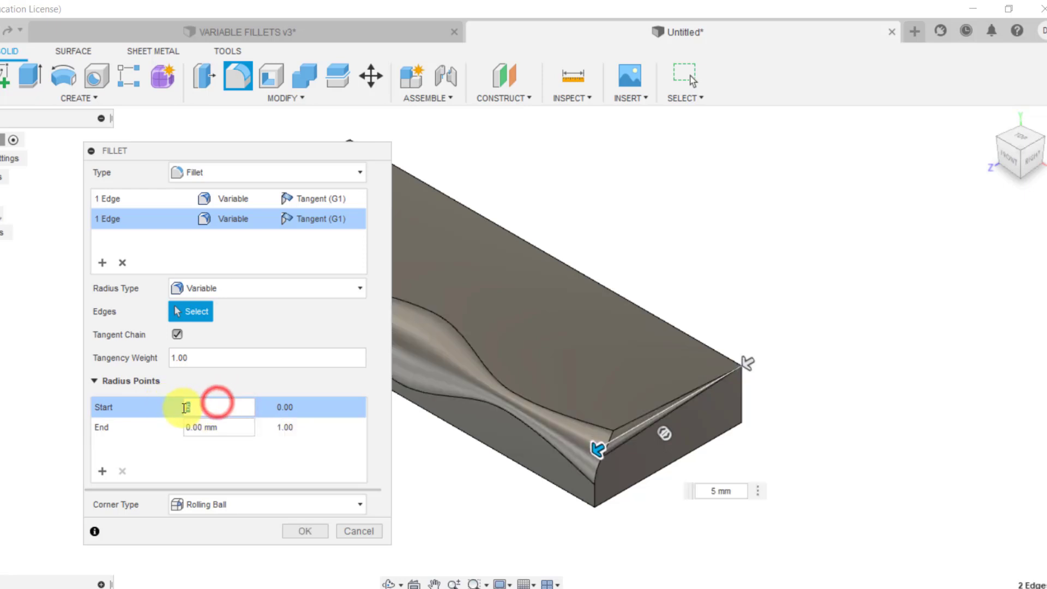
{"action": "type", "text": "15"}
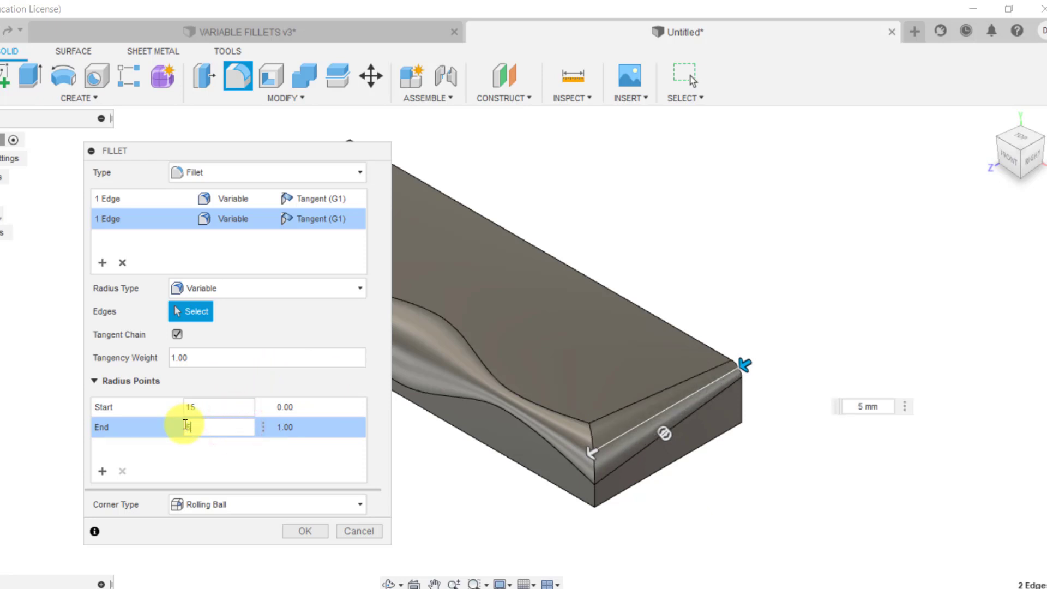
{"action": "type", "text": "5"}
{"action": "type", "text": "2"}
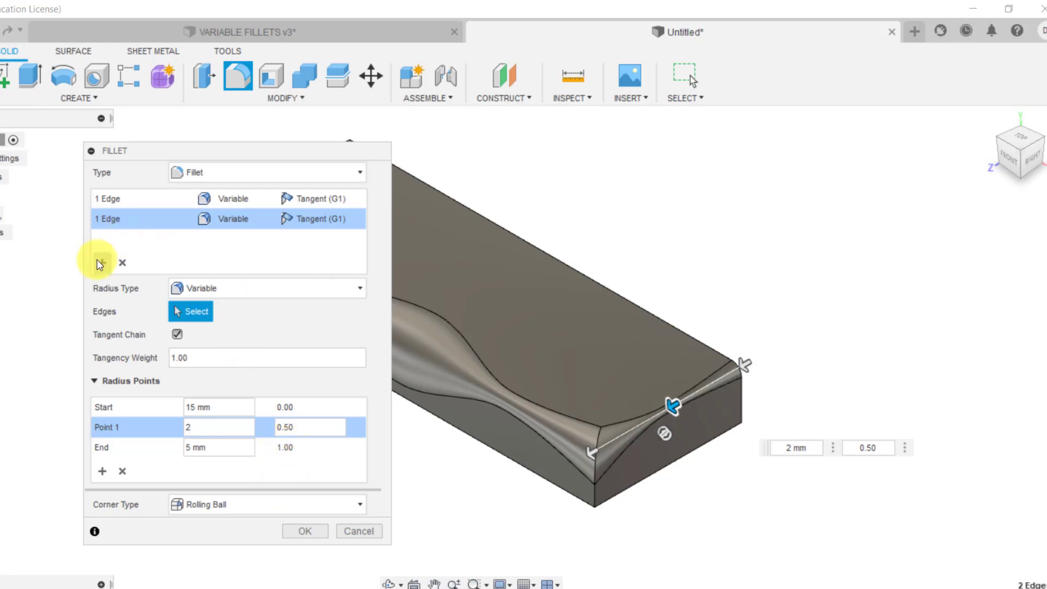
{"action": "mouse_move", "coordinate": [484, 208]}
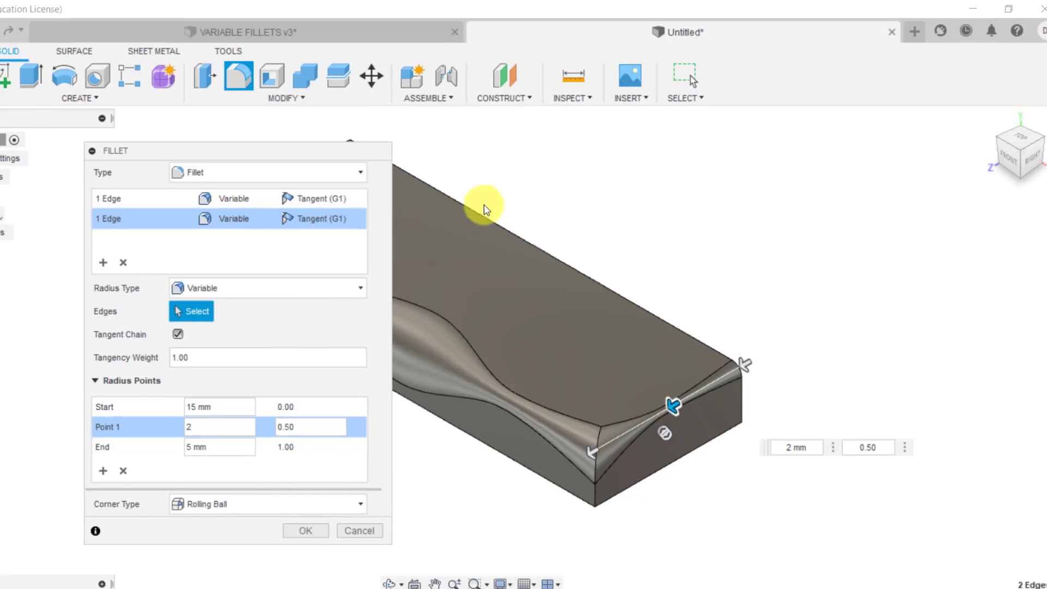
{"action": "left_click", "coordinate": [304, 530]}
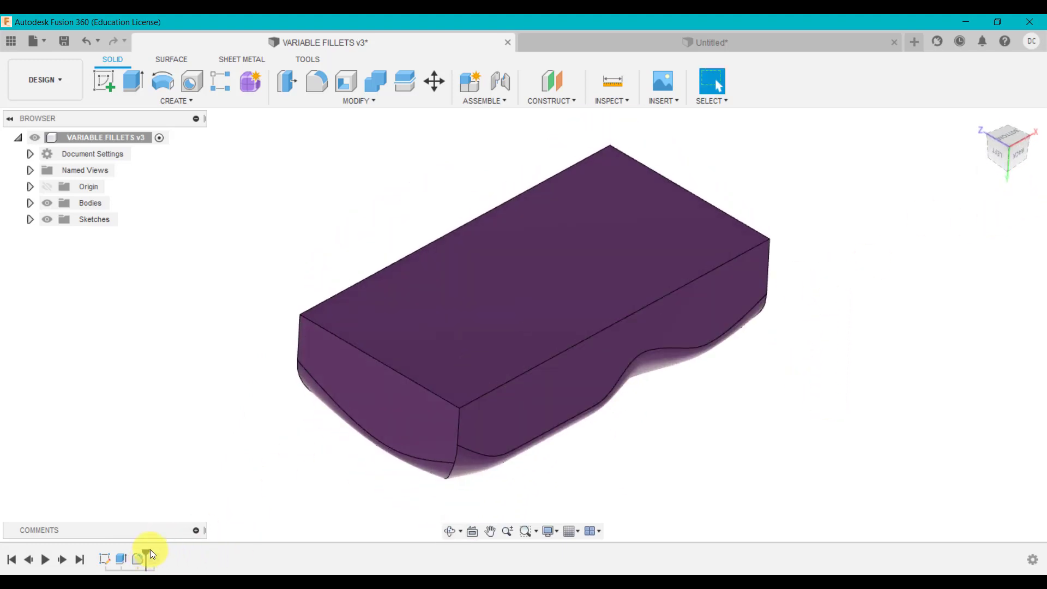
Step the timeline past the Shell feature to reveal the hollowed thin-walled mould
{"action": "left_click", "coordinate": [153, 560]}
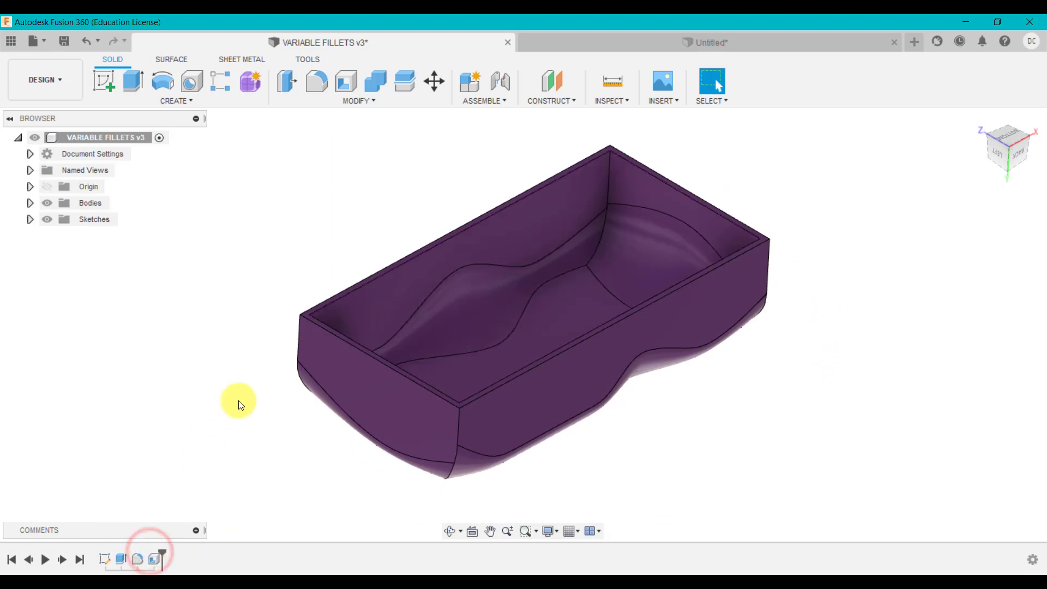
{"action": "mouse_move", "coordinate": [852, 362]}
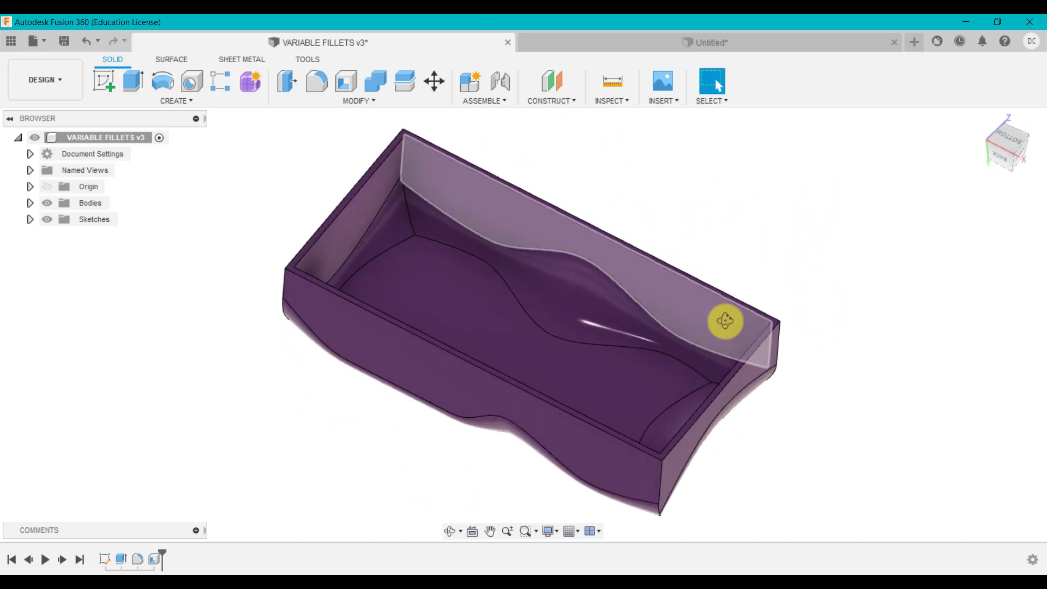
{"action": "left_click", "coordinate": [779, 169]}
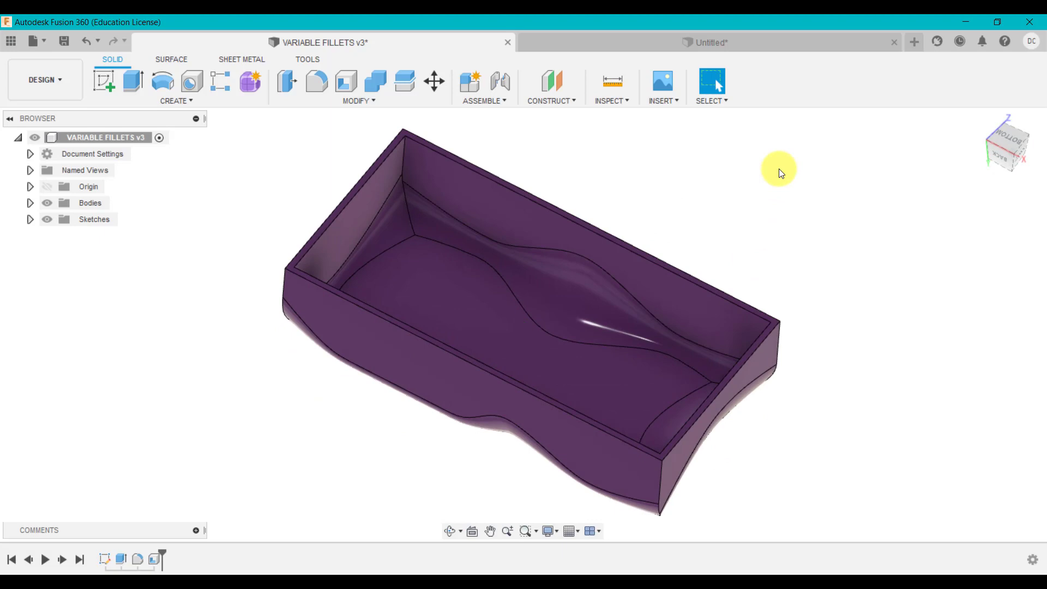